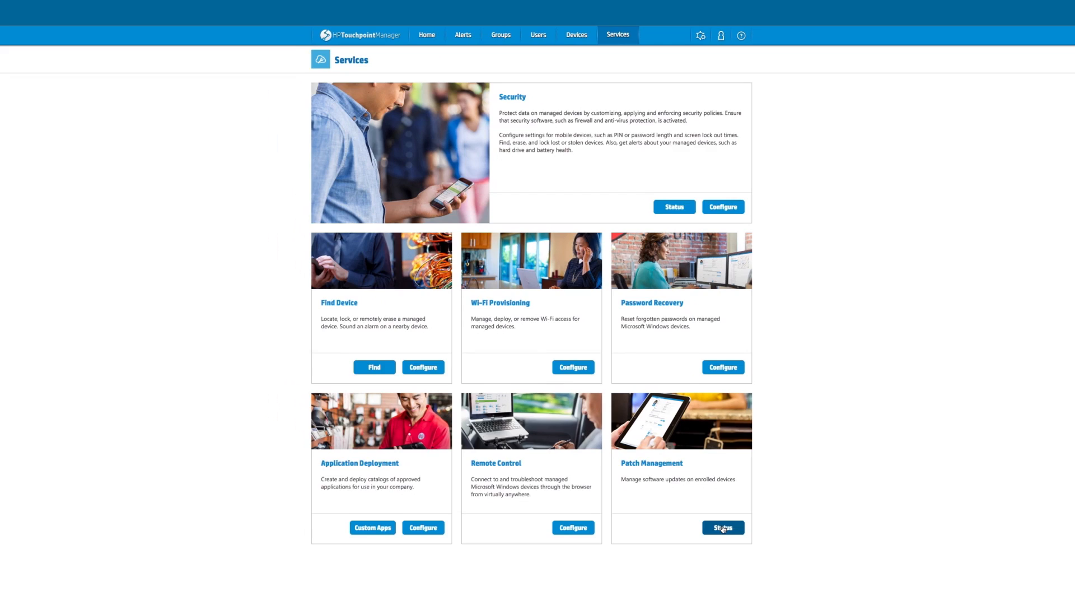
- Show the Patch Management status overview from the Services page
left_click(723, 528)
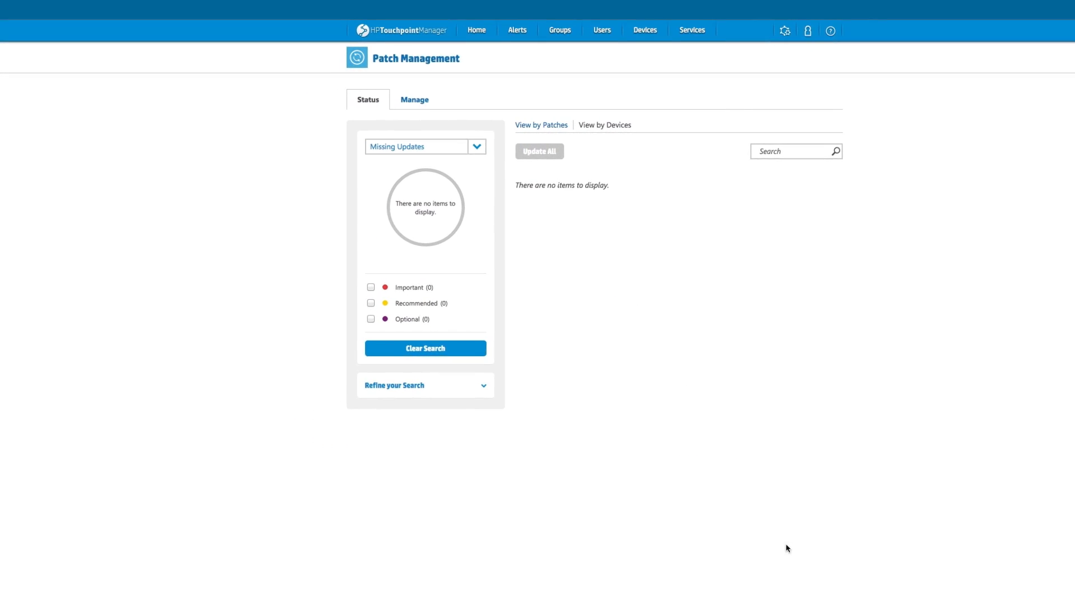
- Review missing updates by device, then switch to managing patch profiles (only Default exists)
left_click(477, 146)
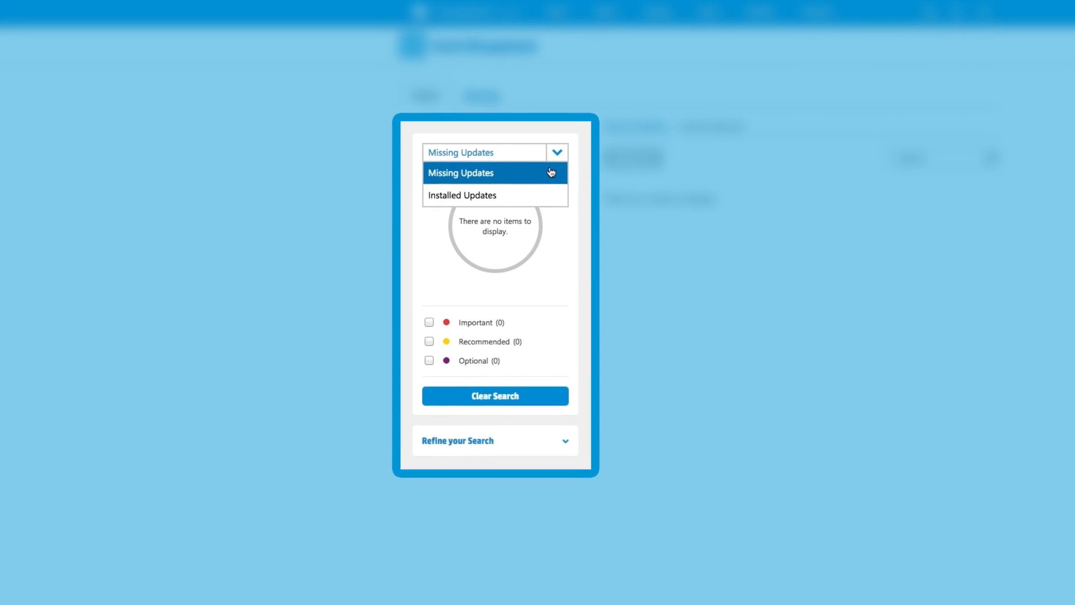
left_click(460, 172)
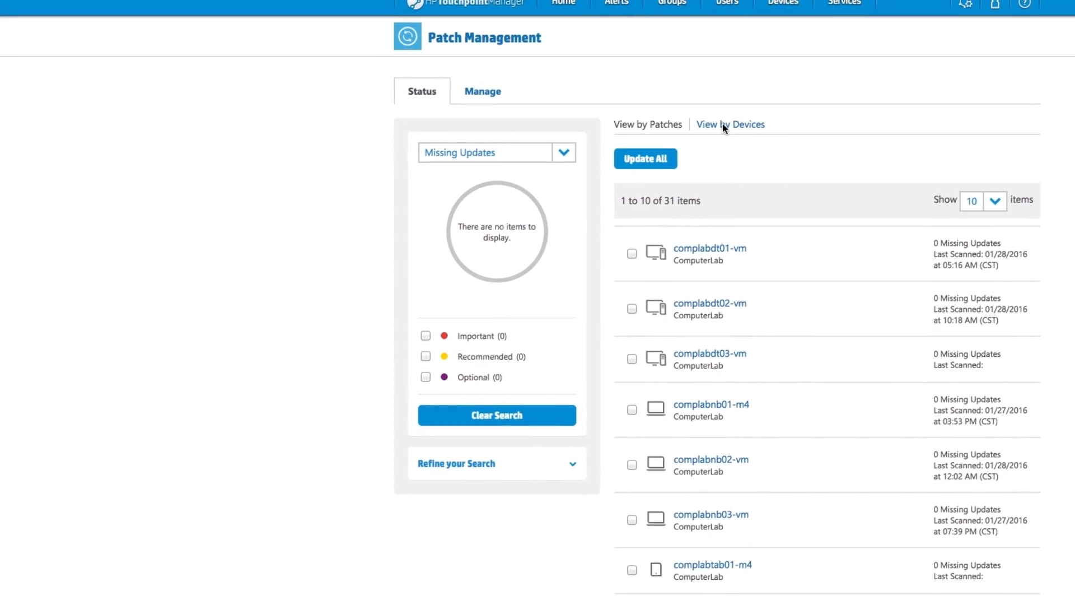
scroll("down", 3)
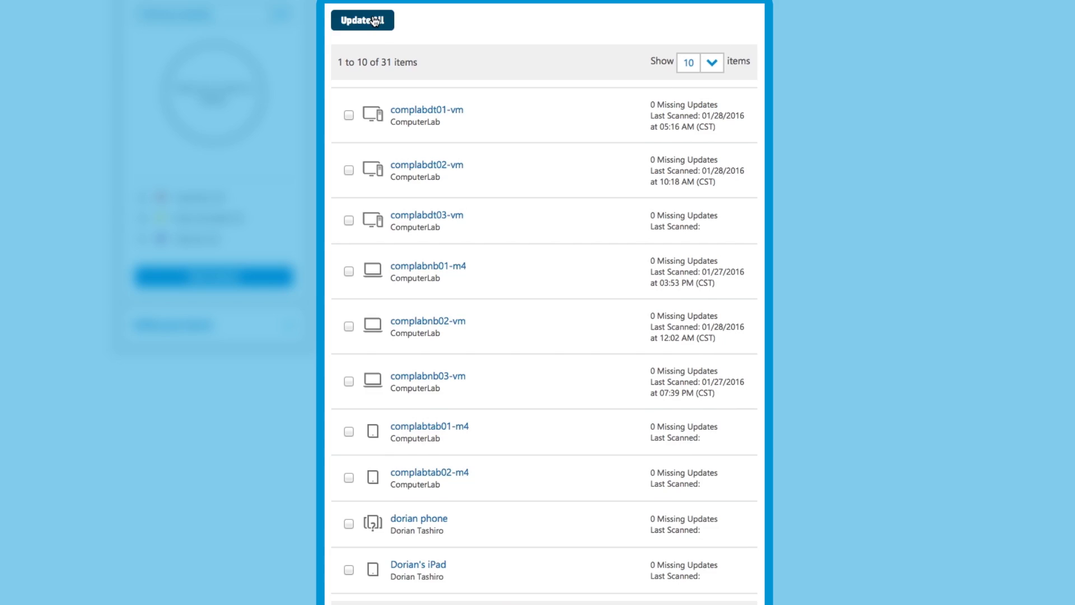
left_click(293, 50)
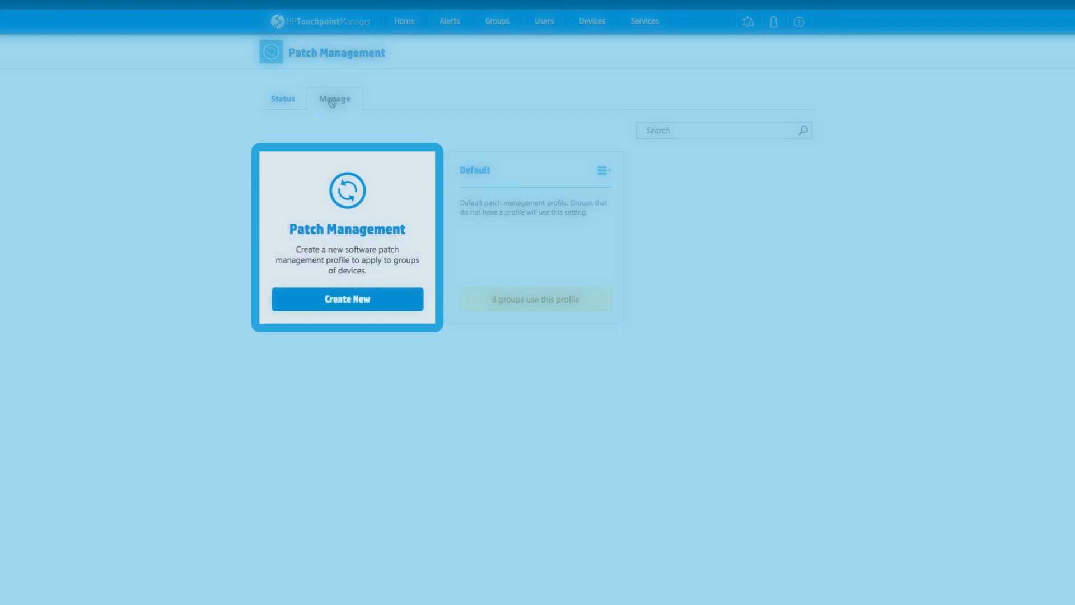
- Create profile 'Computer Lab' installing important and recommended updates on Sundays at Local Device Time
left_click(347, 299)
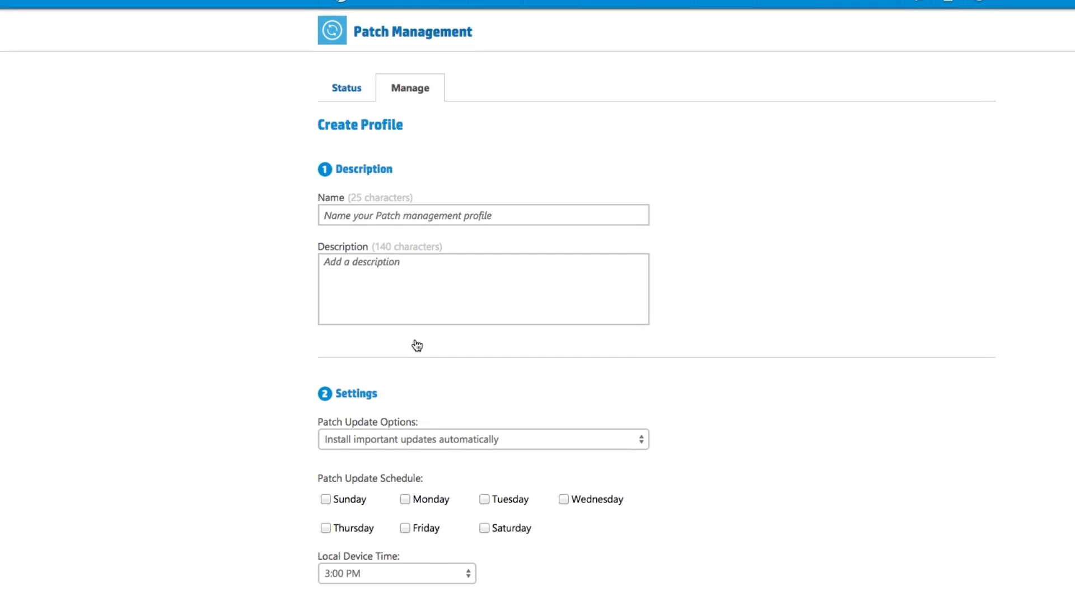
type("Computer Lab")
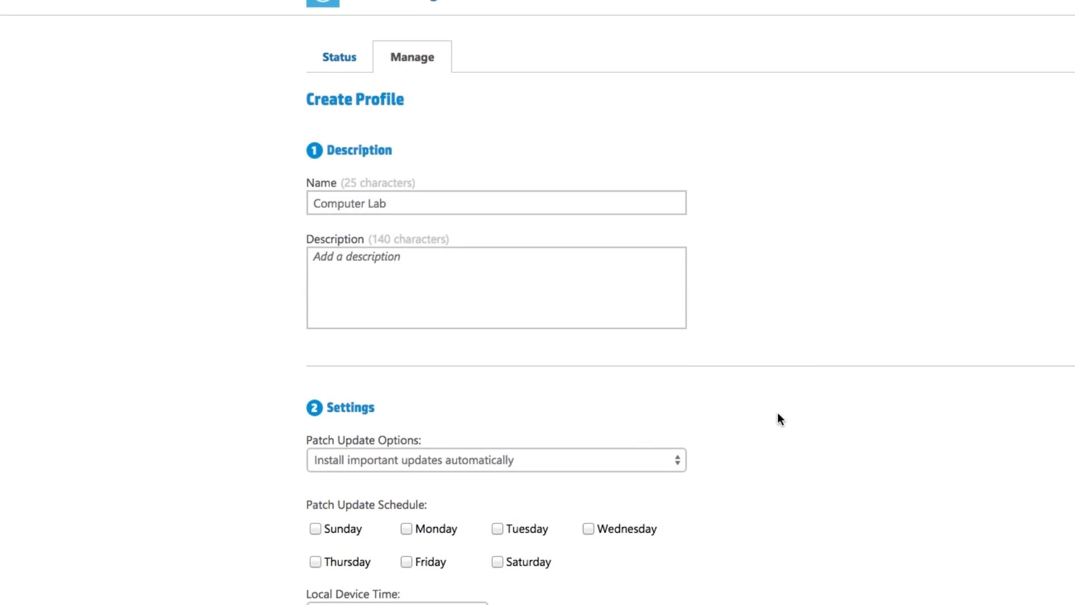
left_click(496, 459)
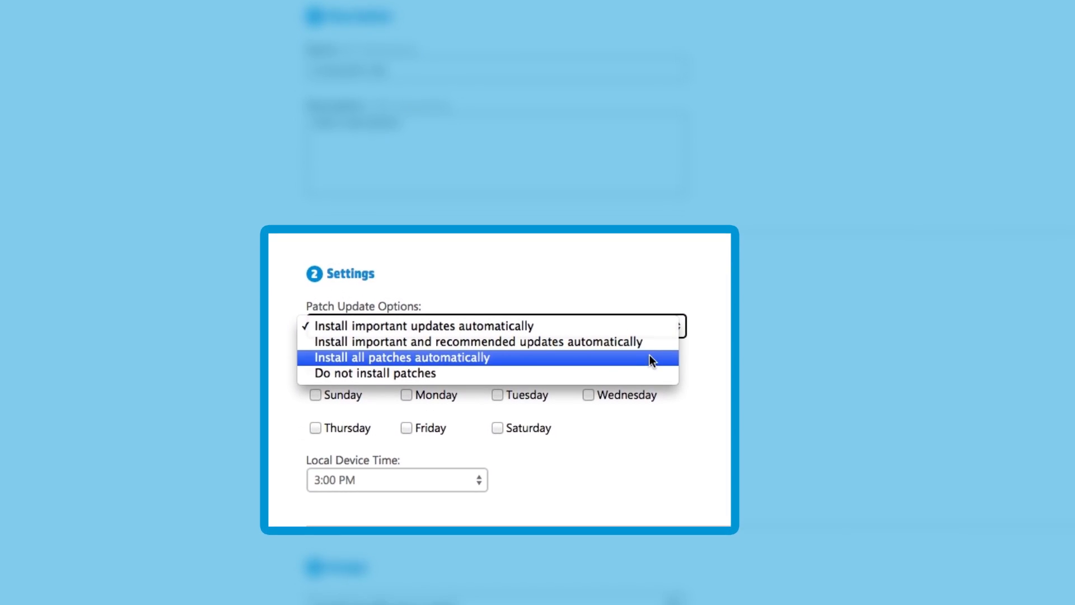
left_click(478, 341)
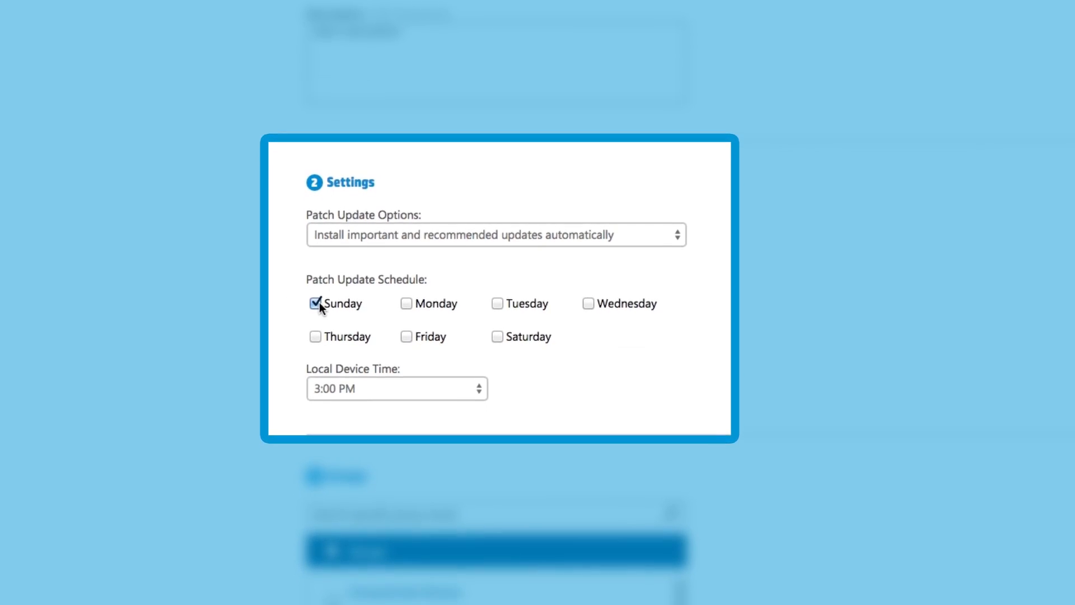
left_click(397, 389)
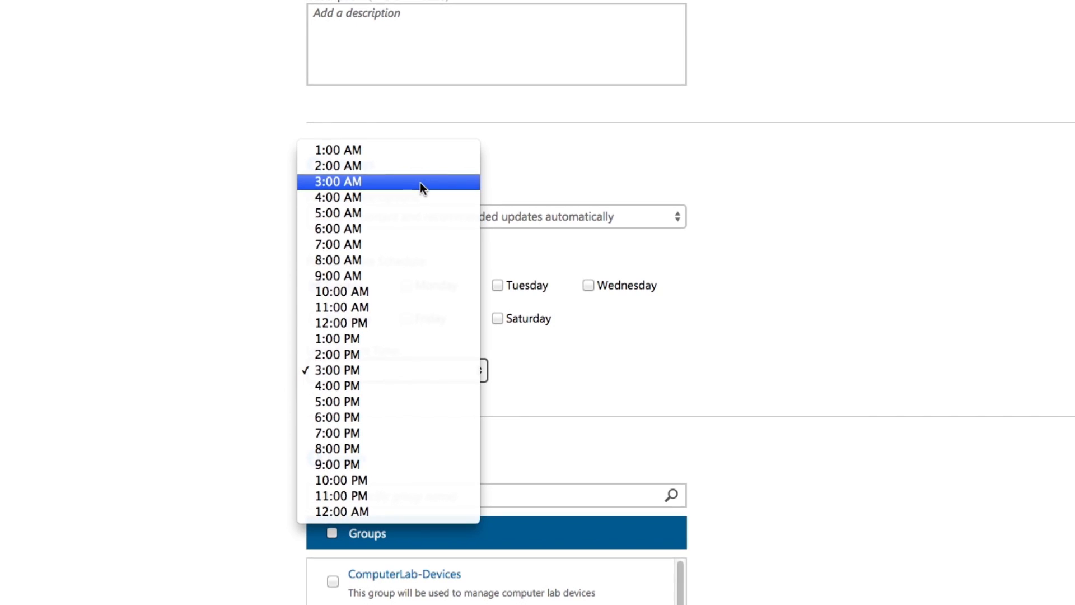
left_click(337, 181)
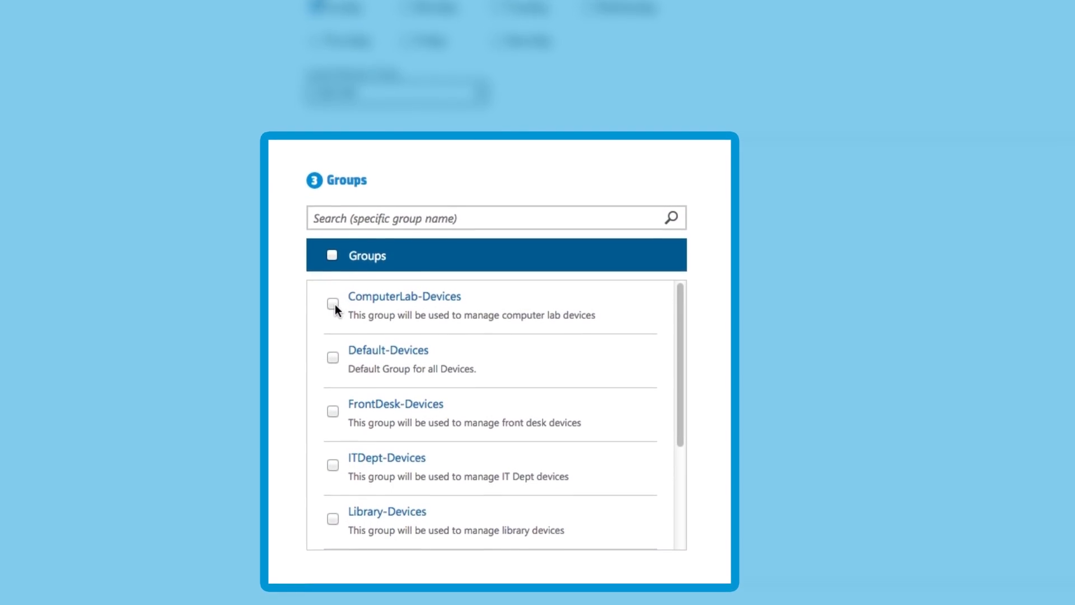
- Assign the ComputerLab-Devices group to the Computer Lab profile
left_click(332, 303)
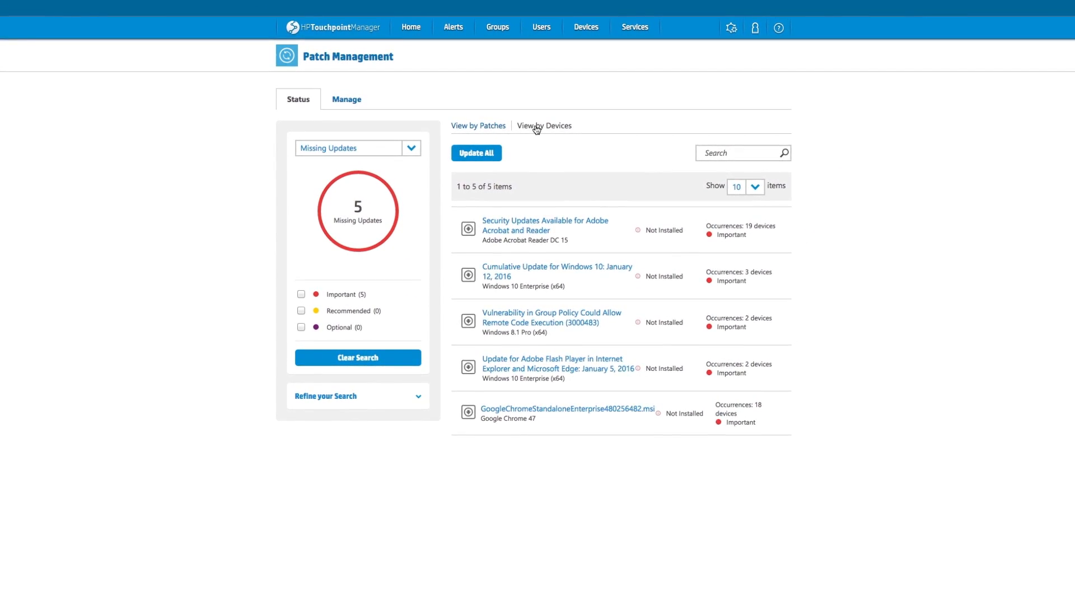
- Show missing-update status per device, three missing on each lab notebook
left_click(544, 125)
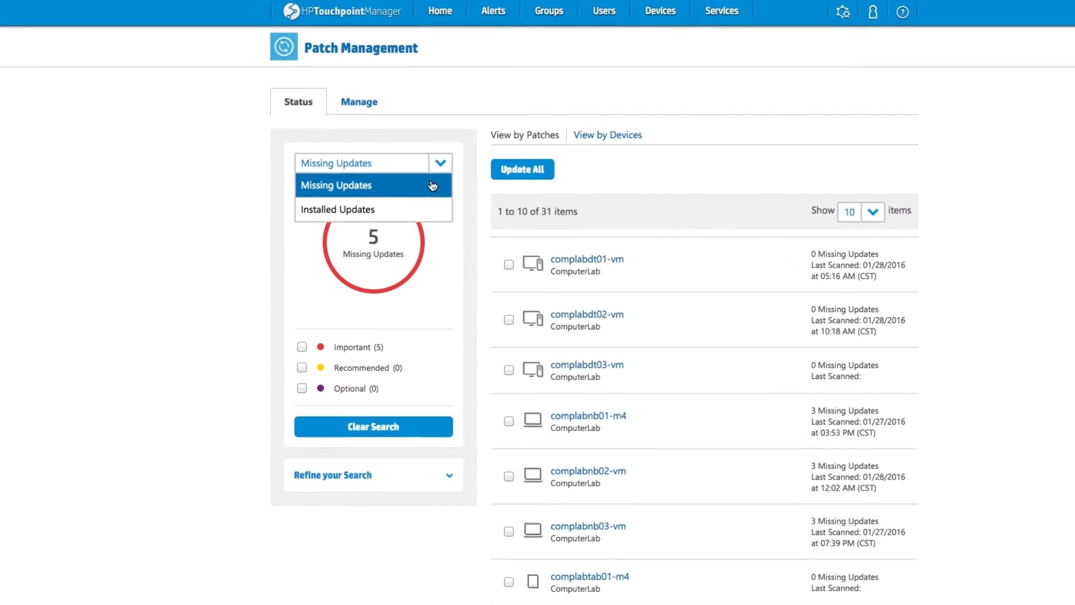
left_click(335, 185)
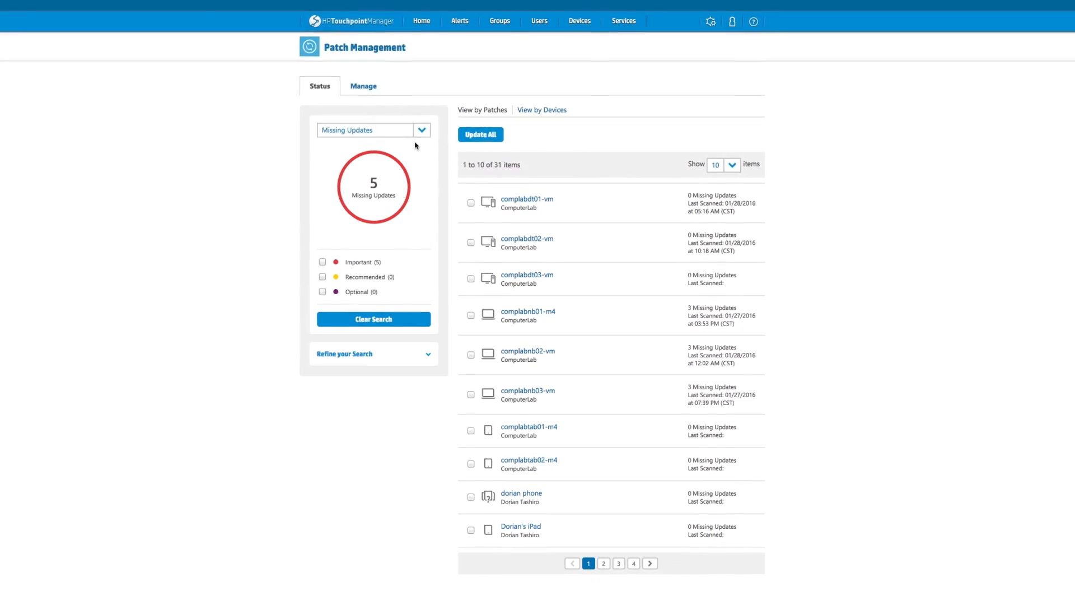
- Filter to Optional updates, Notebook devices and the ComputerLab-Devices group
left_click(323, 291)
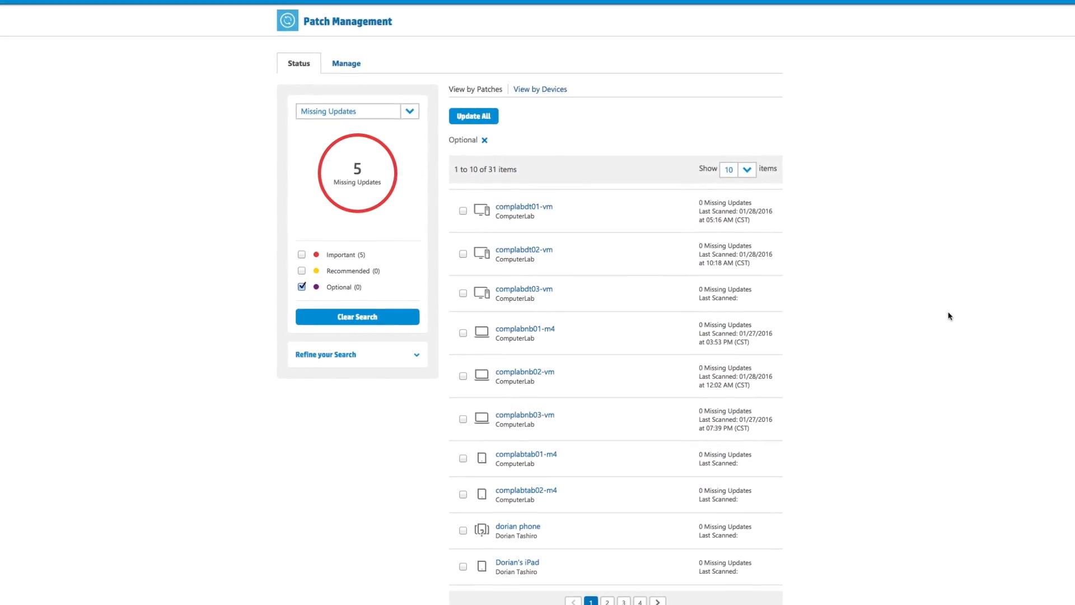
left_click(356, 355)
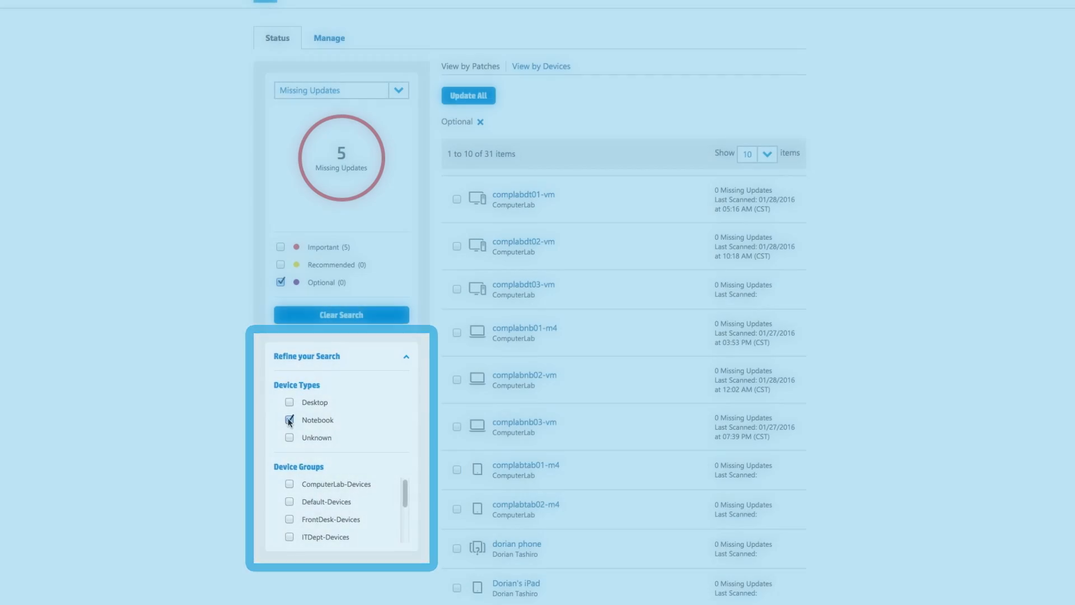
left_click(281, 492)
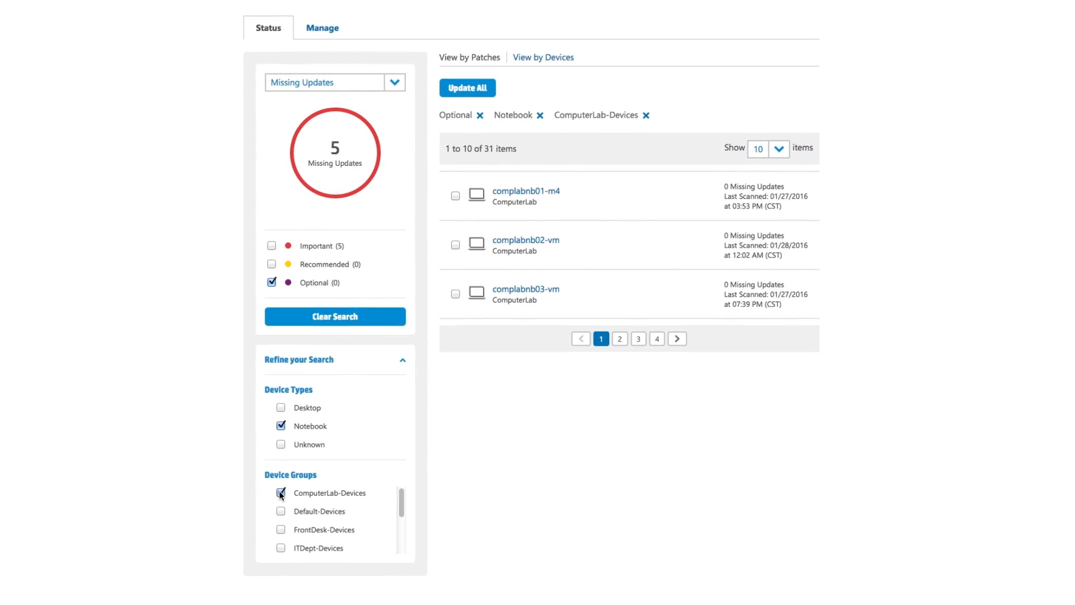